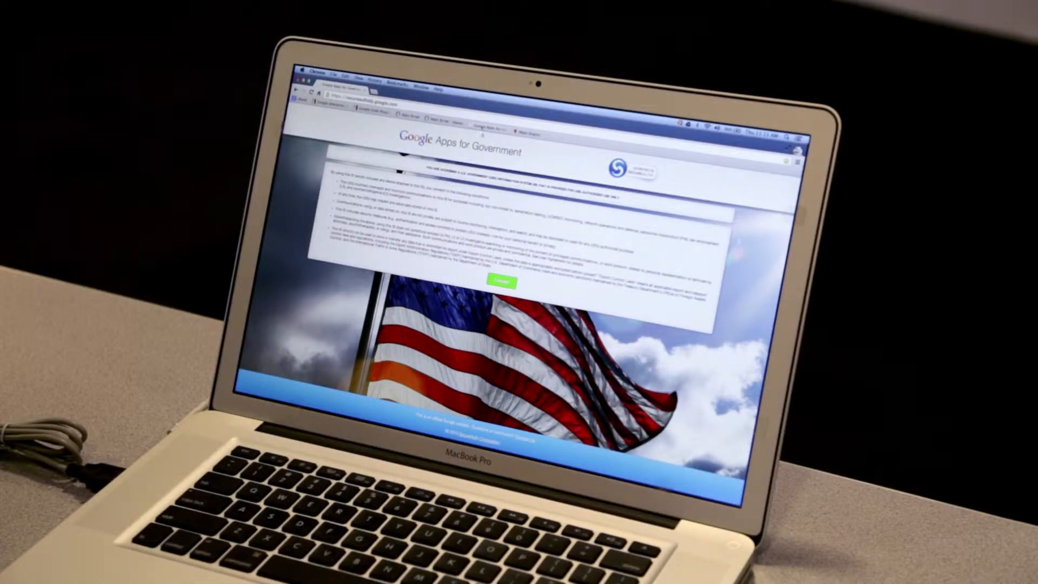
Step: Accept the government system usage notice to reach the app portal
{"action": "left_click", "coordinate": [497, 283]}
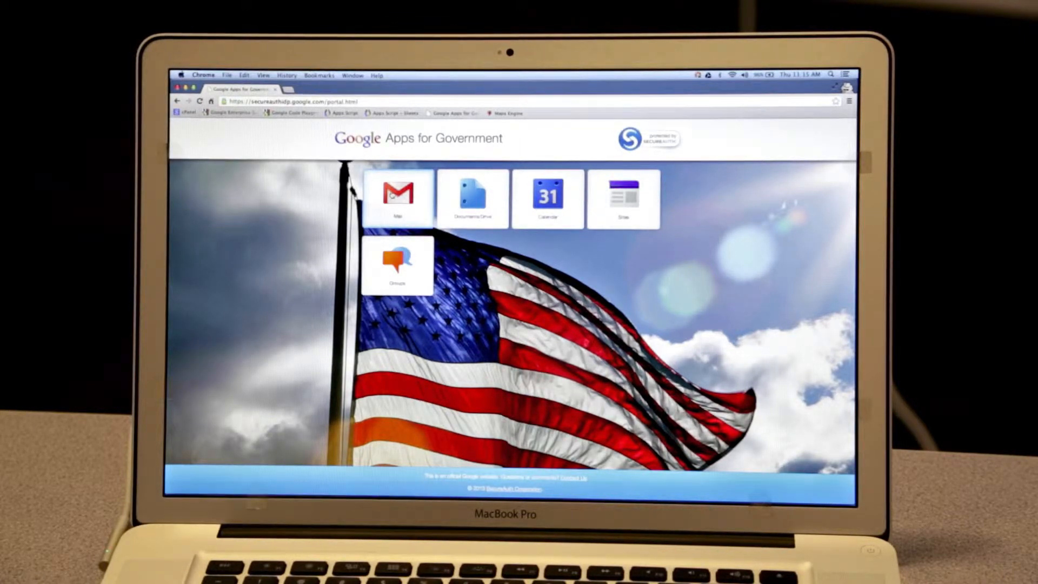
Step: Launch Mail from the portal and authenticate with the EMAIL certificate
{"action": "left_click", "coordinate": [397, 196]}
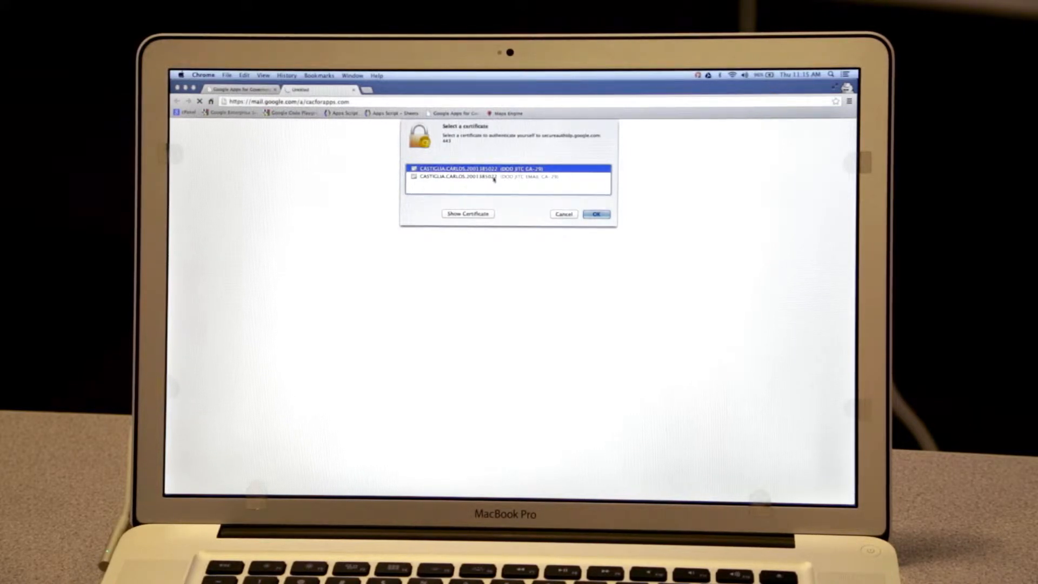
{"action": "left_click", "coordinate": [507, 176]}
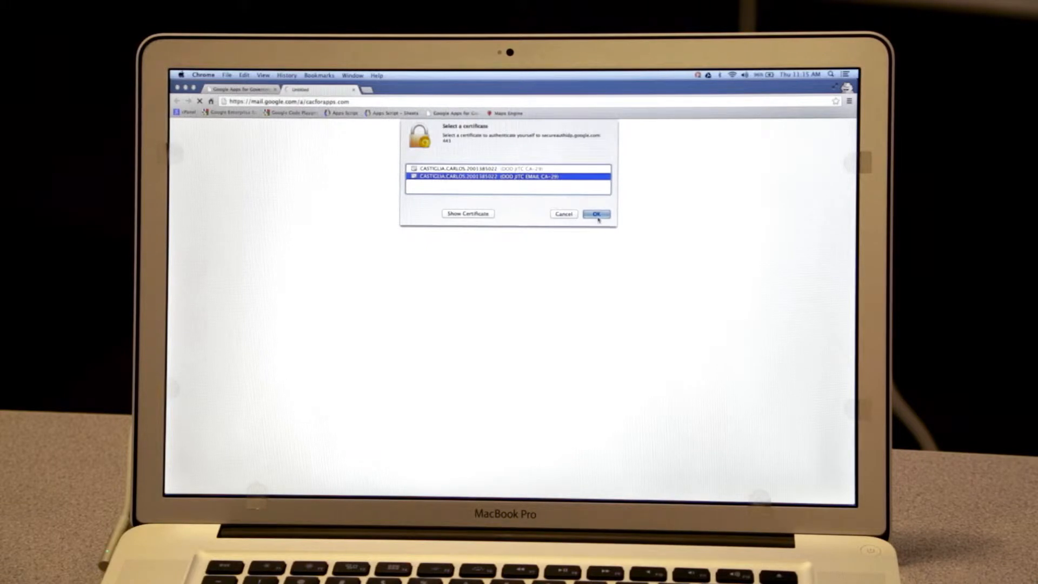
{"action": "left_click", "coordinate": [596, 214]}
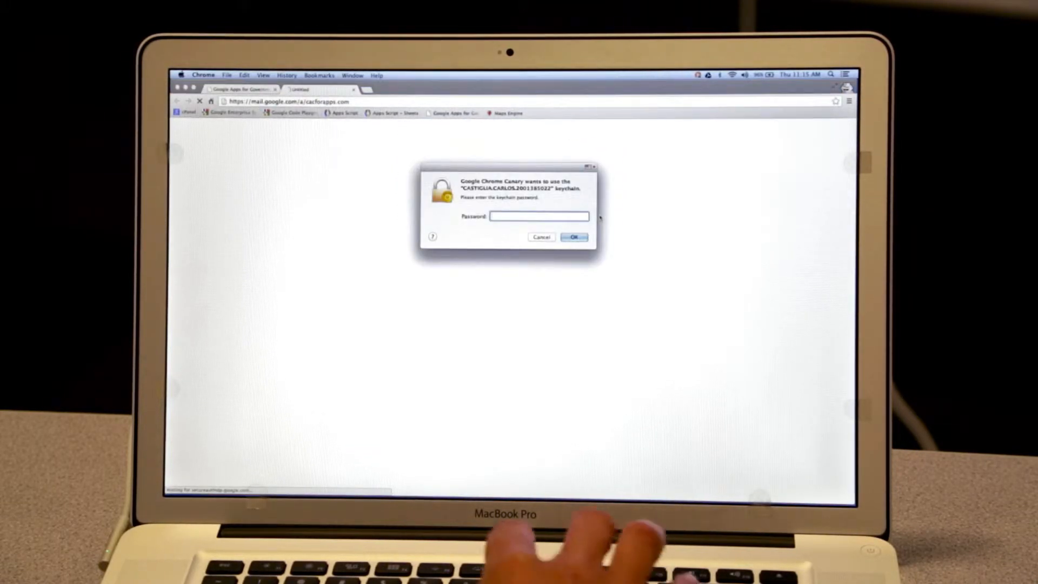
Step: Submit the keychain password to open the Gmail inbox
{"action": "type", "text": "password"}
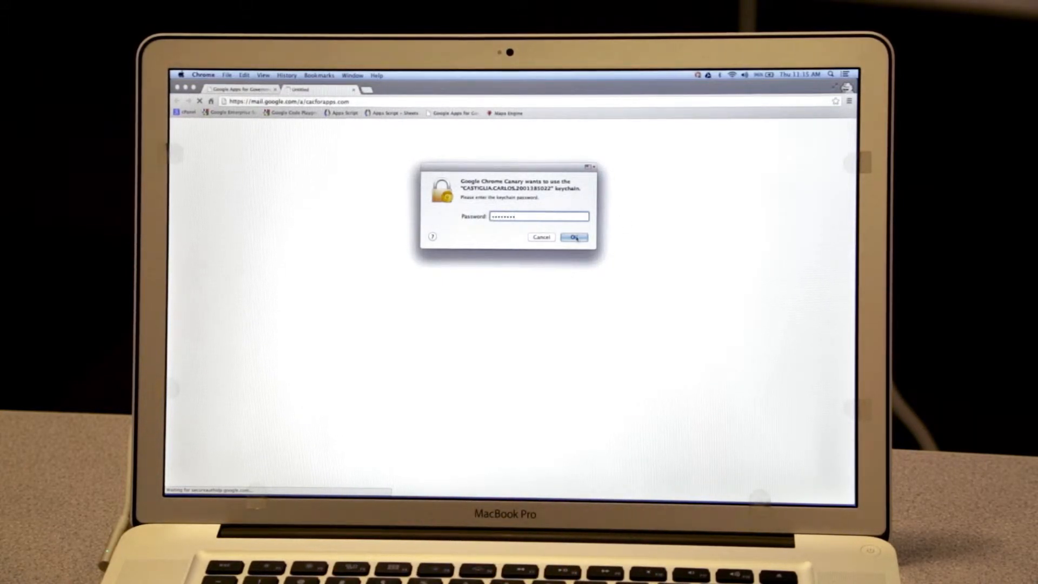
{"action": "left_click", "coordinate": [573, 236]}
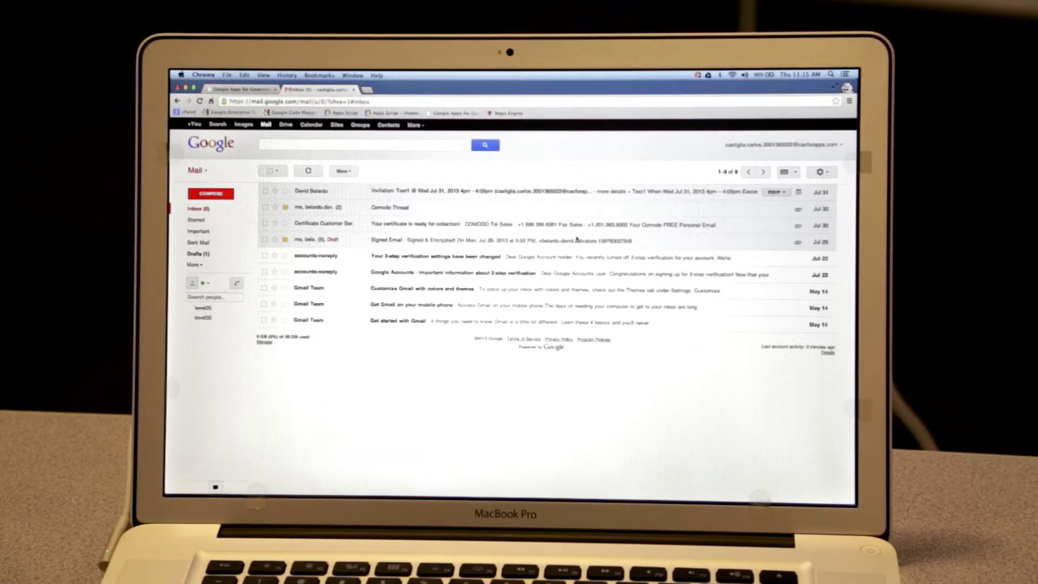
Step: Open Calendar from Gmail's top bar, showing the August 18–24, 2013 week
{"action": "left_click", "coordinate": [215, 60]}
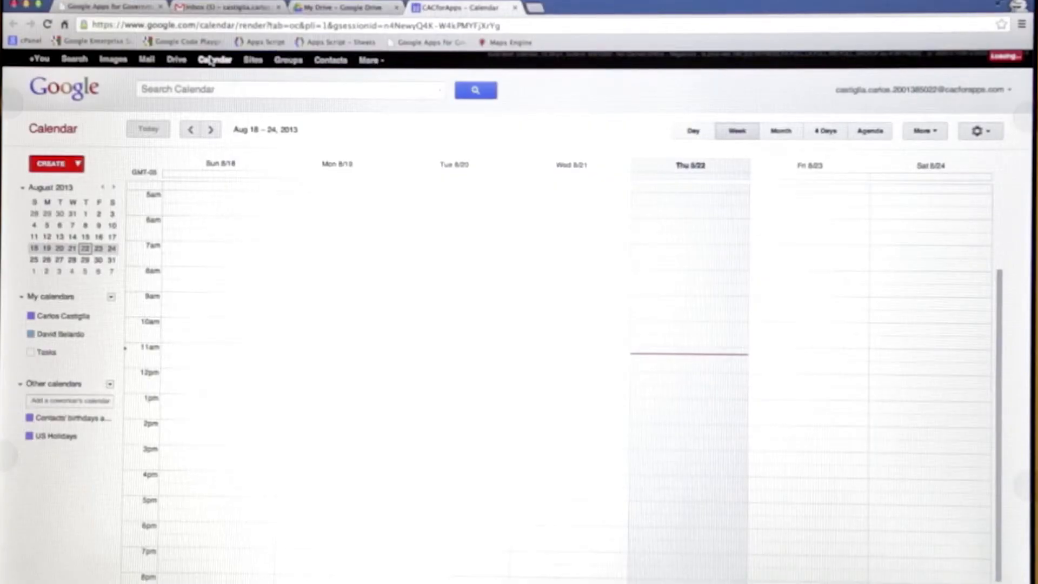
Step: Return to the Gmail tab, then launch Google Groups and Google Contacts
{"action": "left_click", "coordinate": [224, 7]}
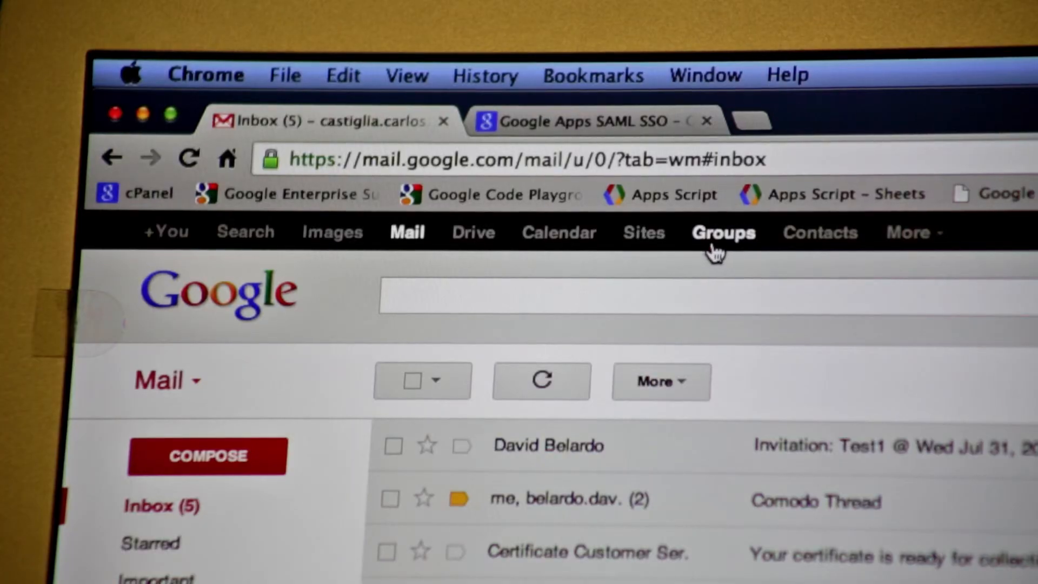
{"action": "left_click", "coordinate": [723, 232]}
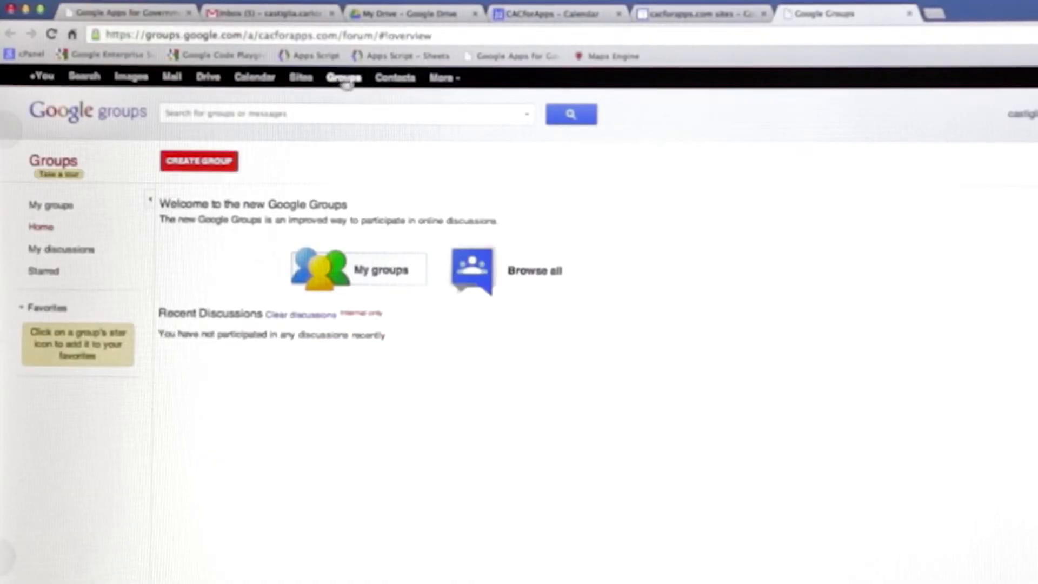
{"action": "left_click", "coordinate": [395, 77]}
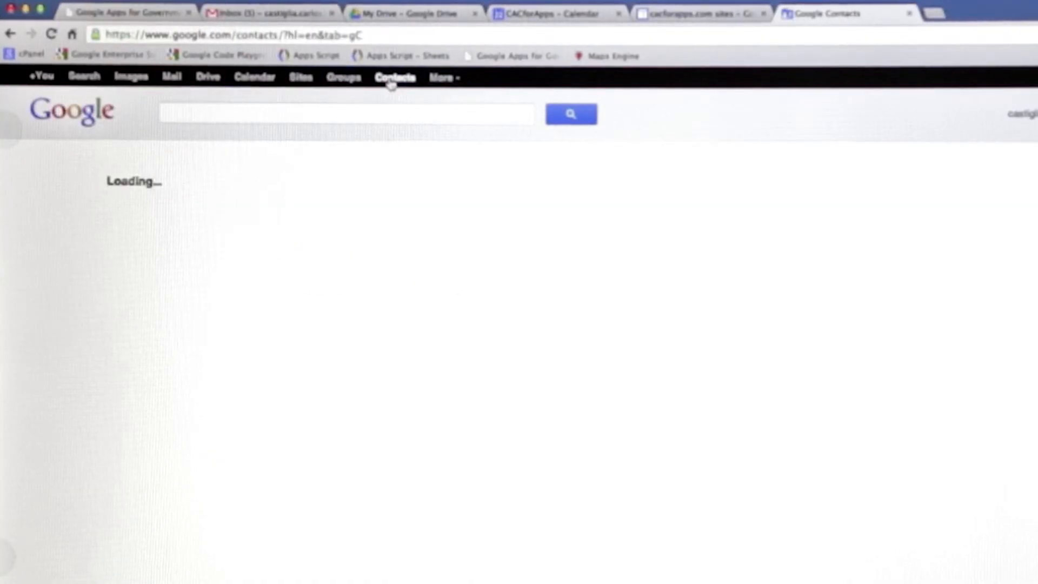